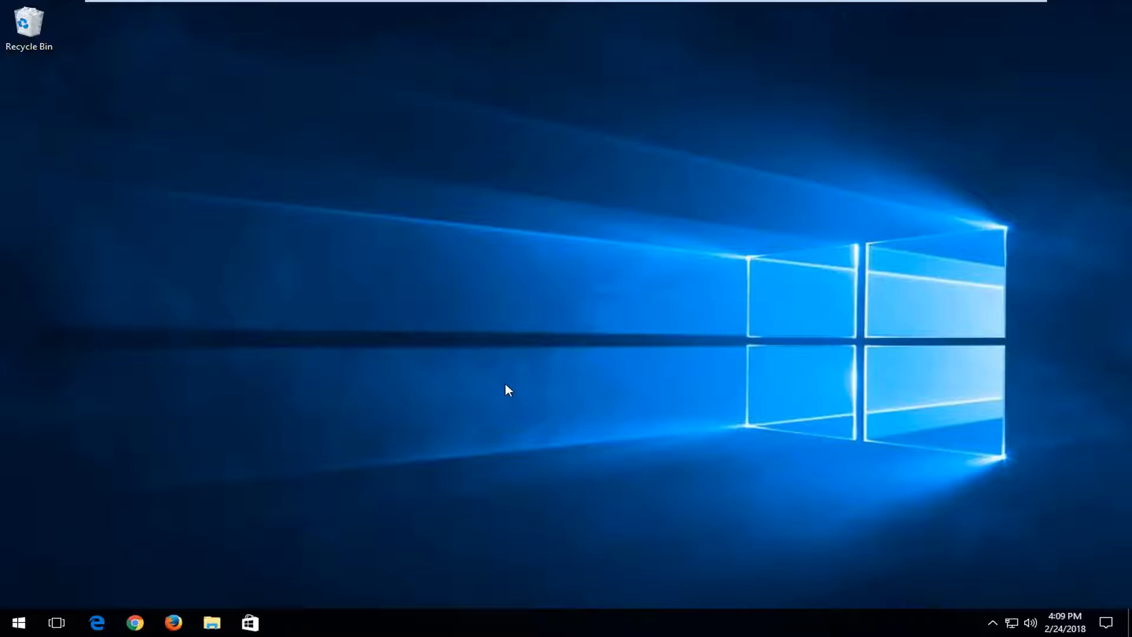
pyautogui.moveTo(179, 605)
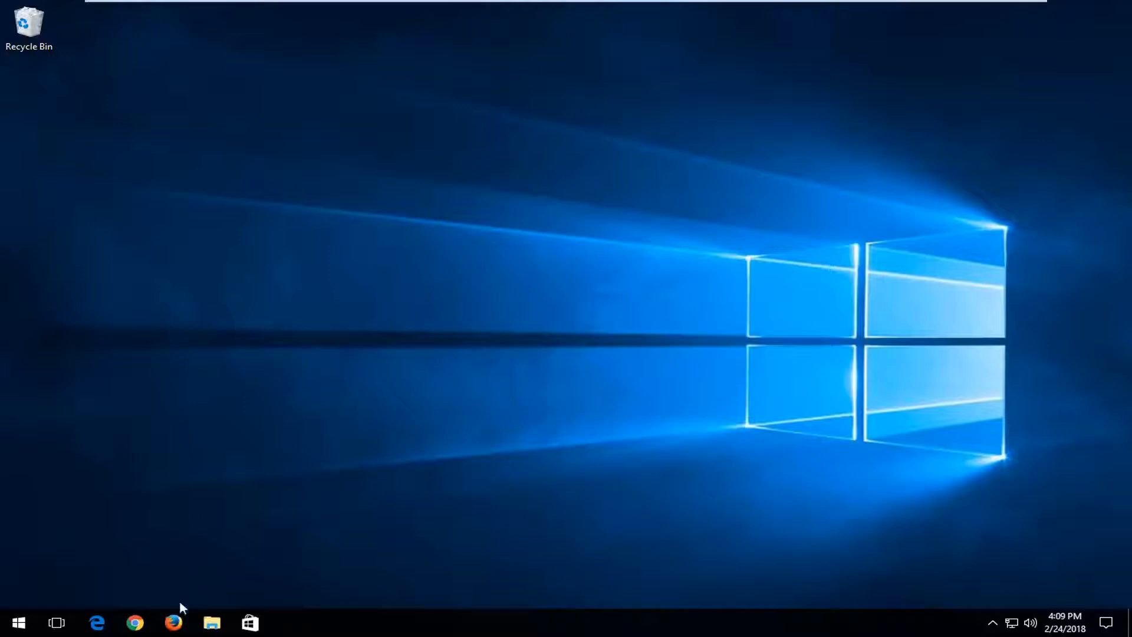
# Search Google for 'vlc media player' in Chrome and maximize the browser window.
pyautogui.click(137, 622)
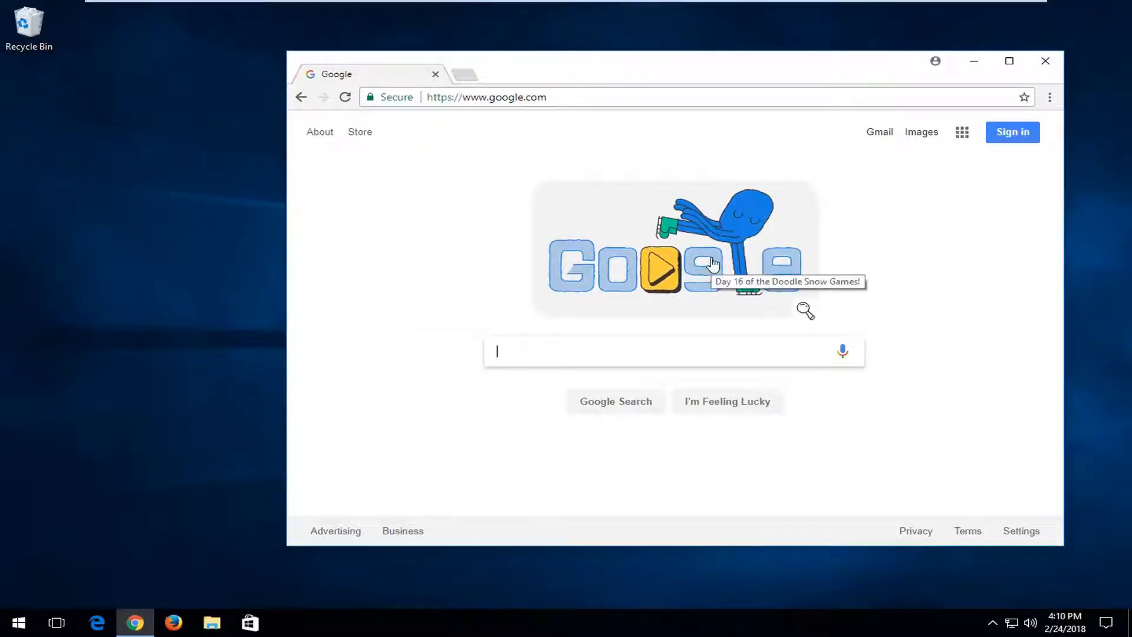
pyautogui.write('vlc med')
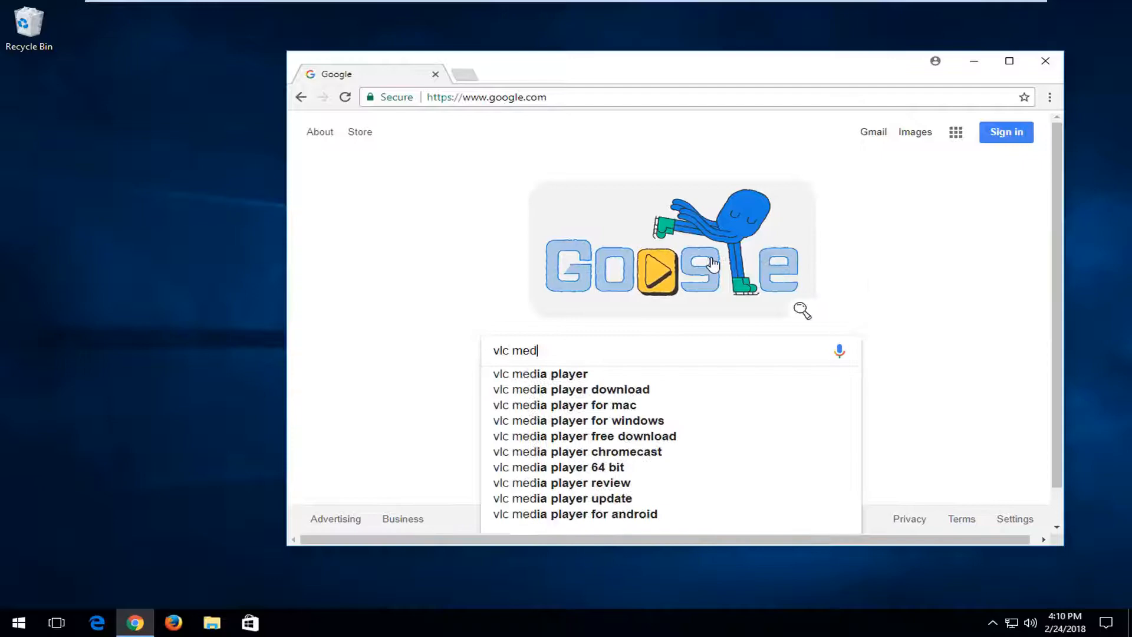
pyautogui.click(540, 374)
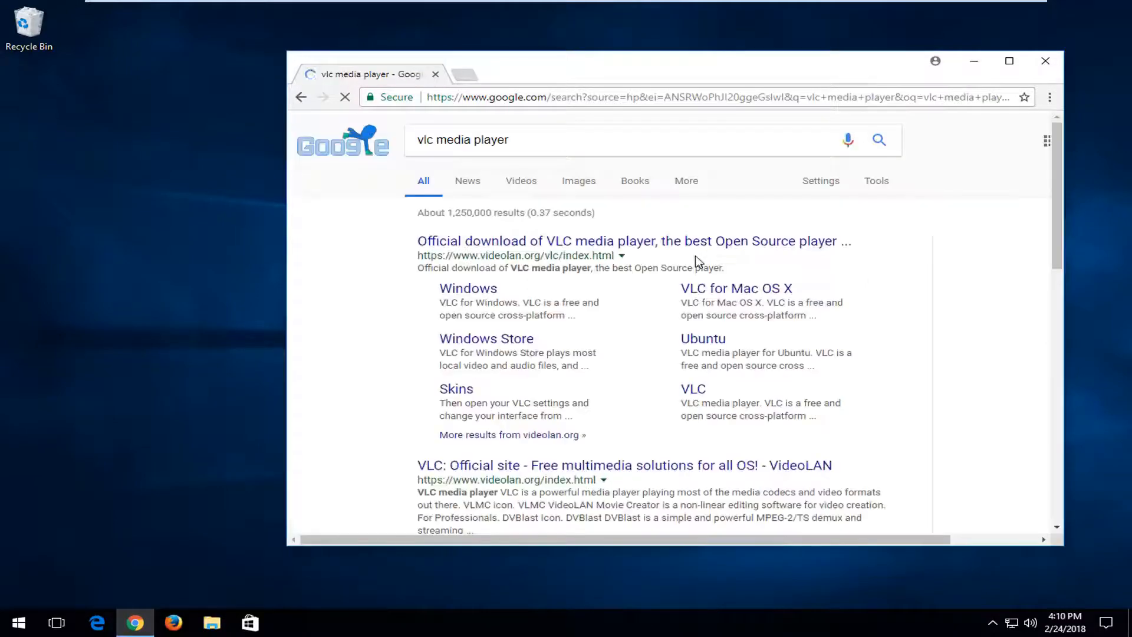
pyautogui.scroll(-3)
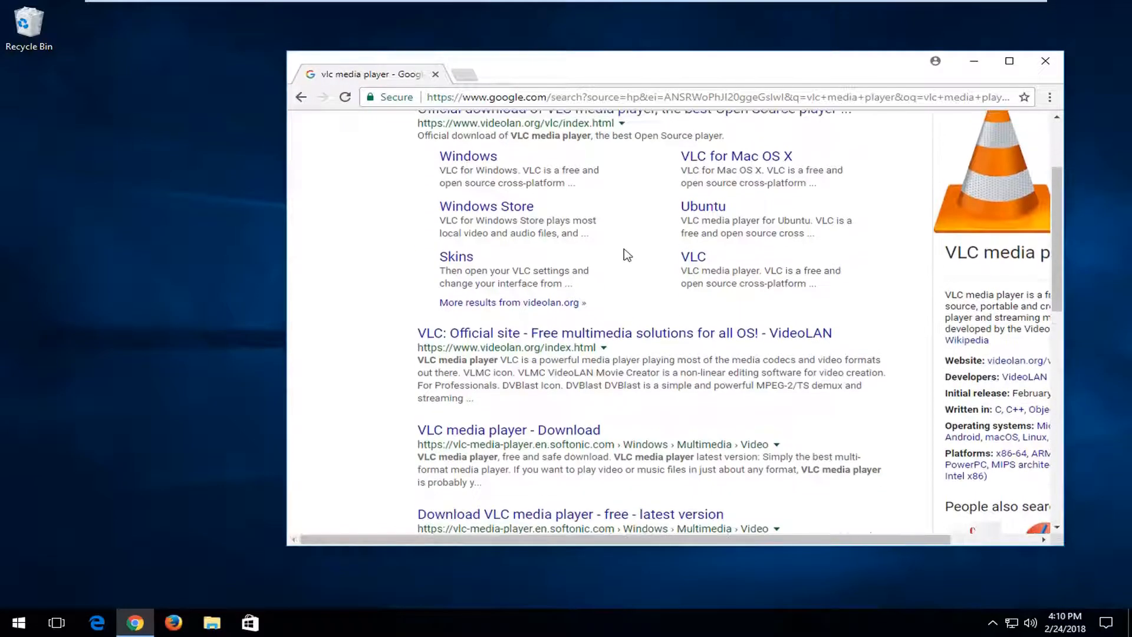
pyautogui.click(1009, 61)
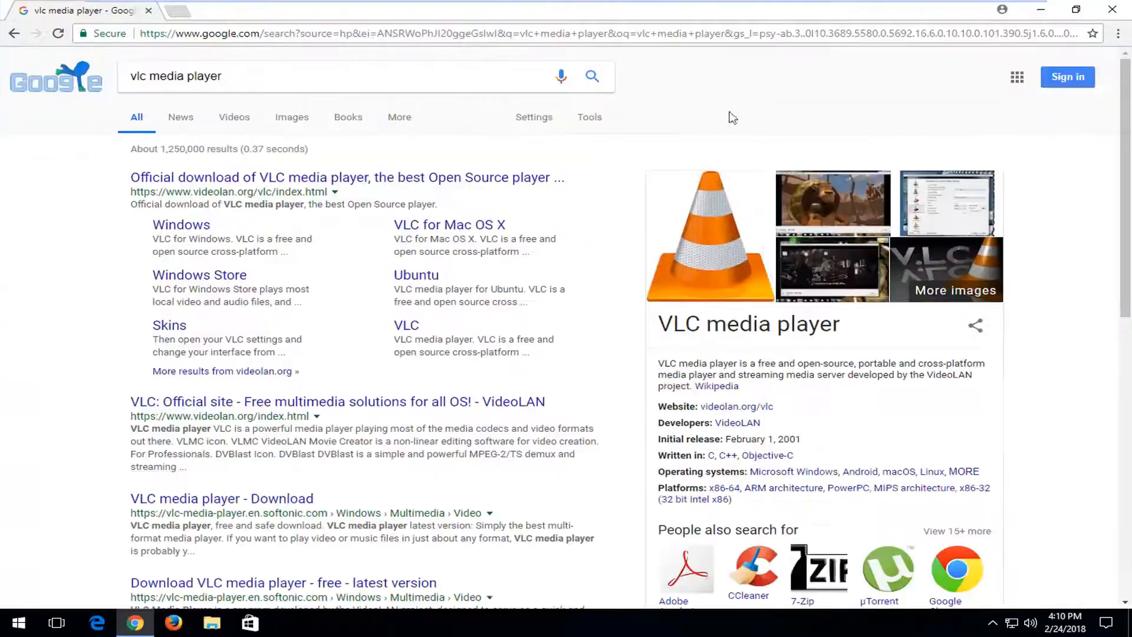
pyautogui.moveTo(177, 175)
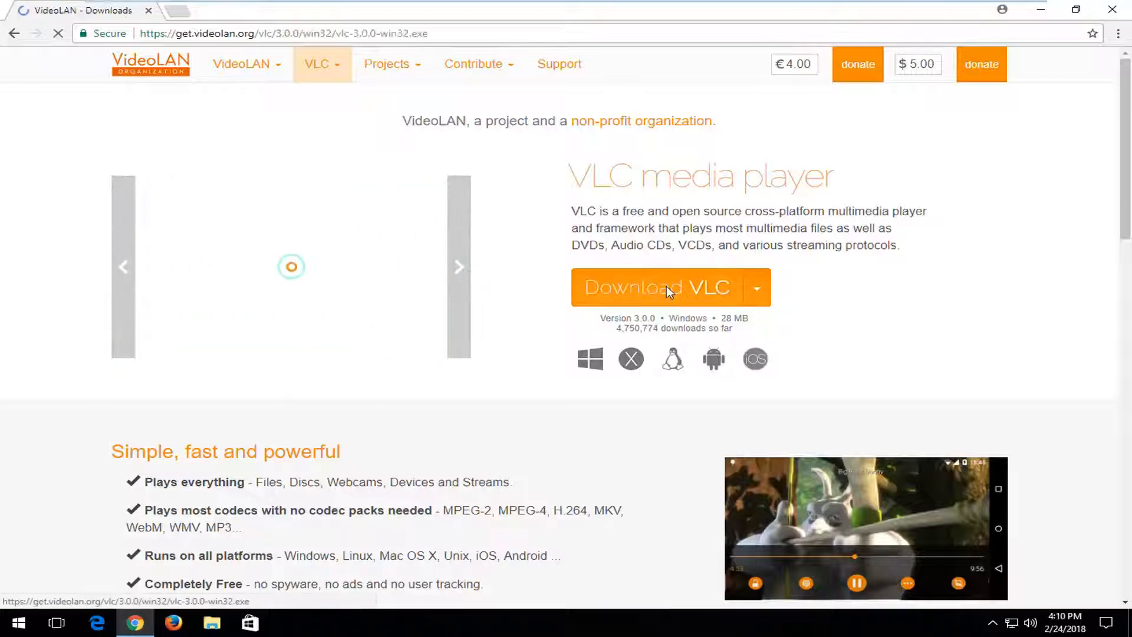
# Start downloading the VLC 3.0.0 installer for Windows from the VideoLAN page.
pyautogui.click(663, 286)
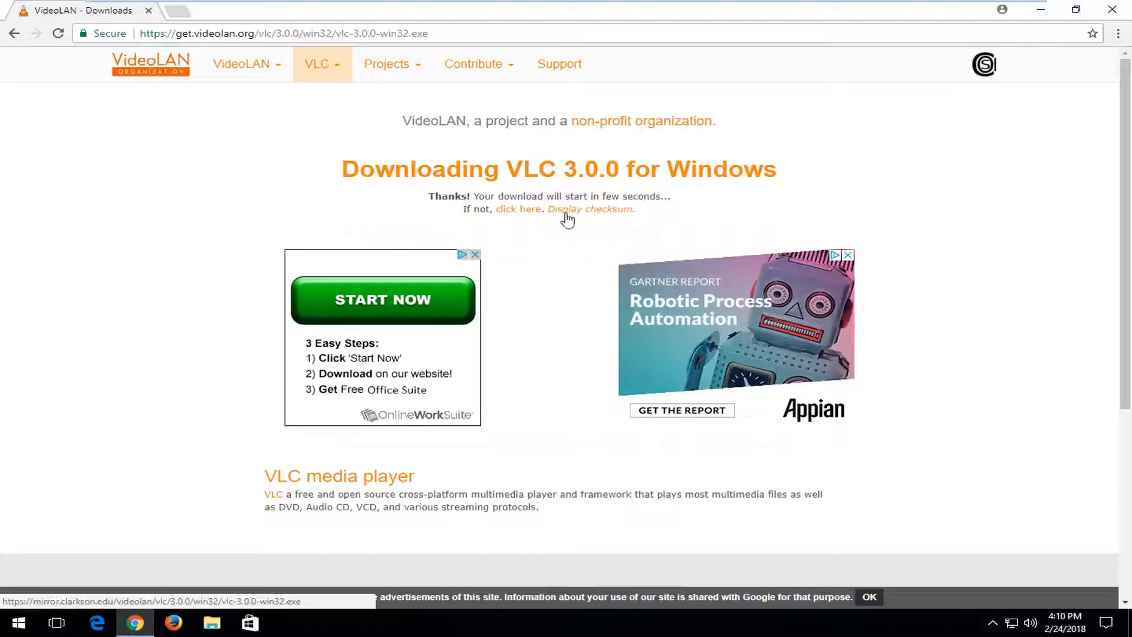
pyautogui.moveTo(519, 217)
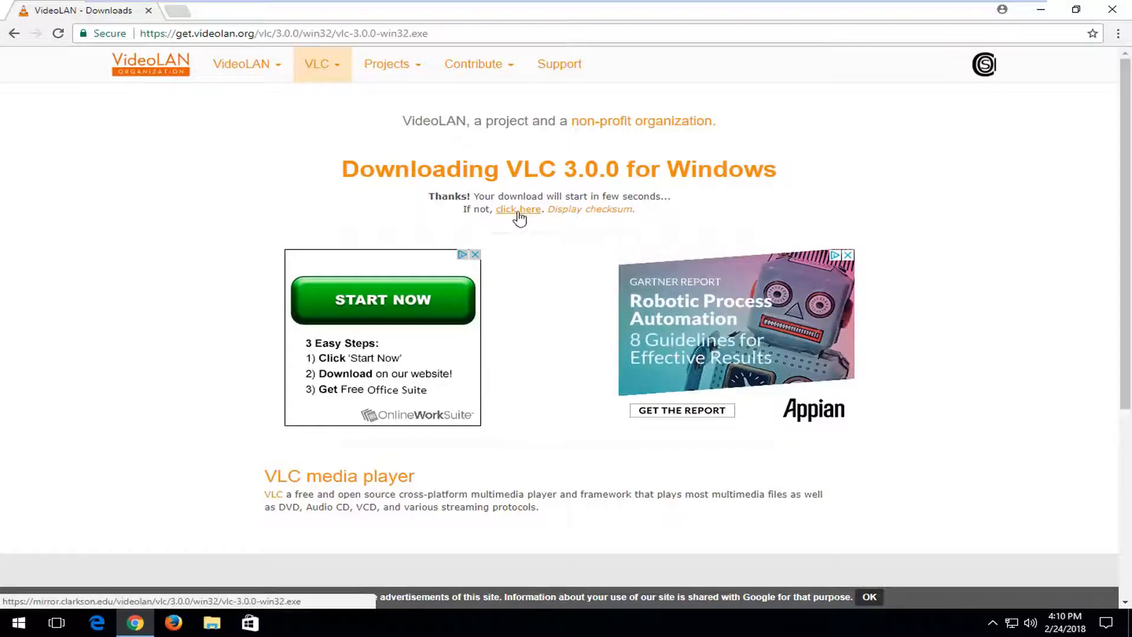
pyautogui.scroll(-3)
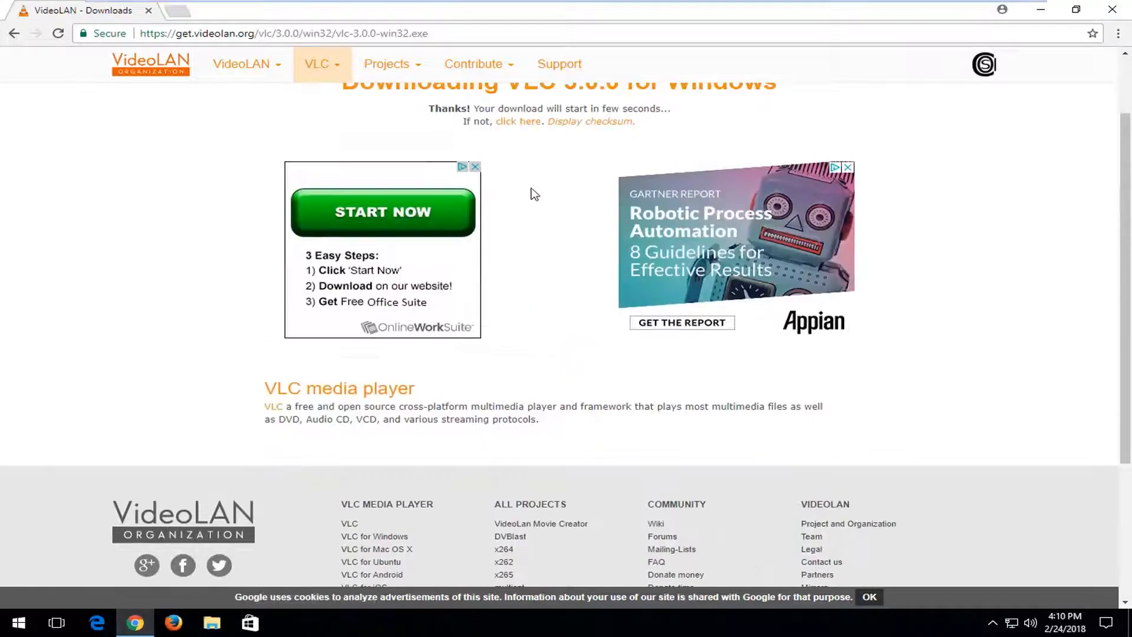
pyautogui.scroll(-3)
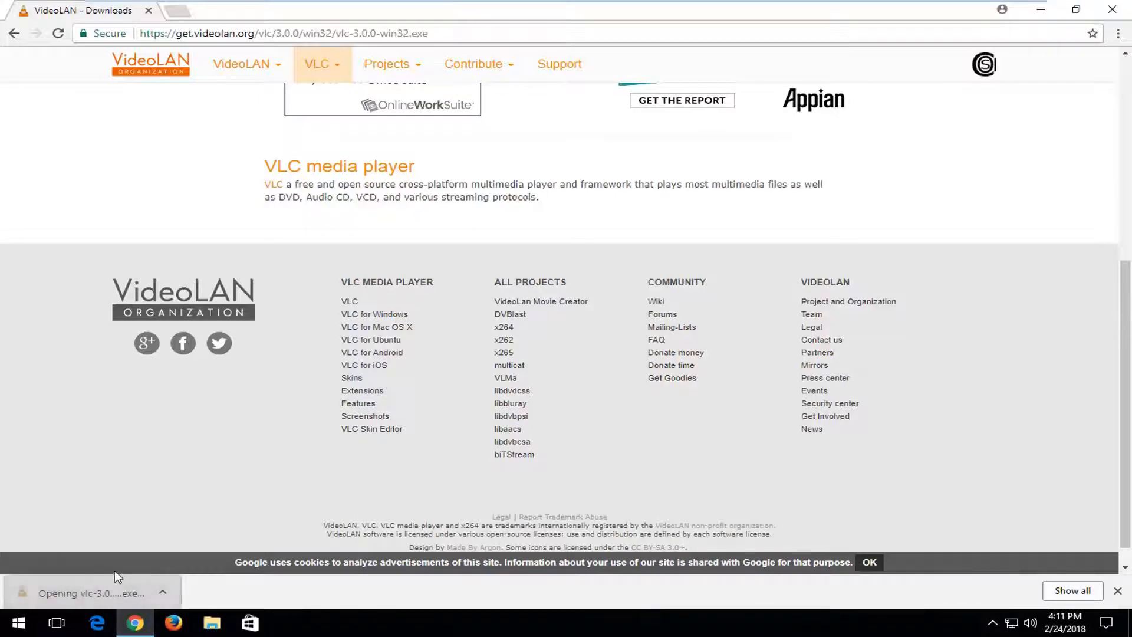
# Run the downloaded VLC installer and allow it through User Account Control.
pyautogui.click(83, 592)
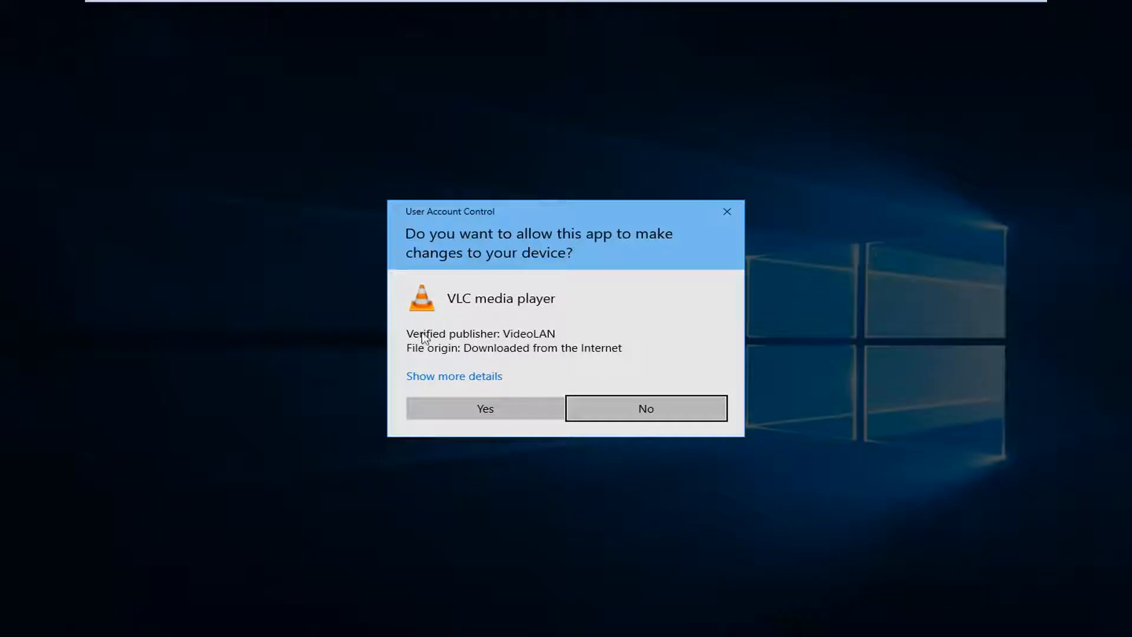
pyautogui.moveTo(497, 401)
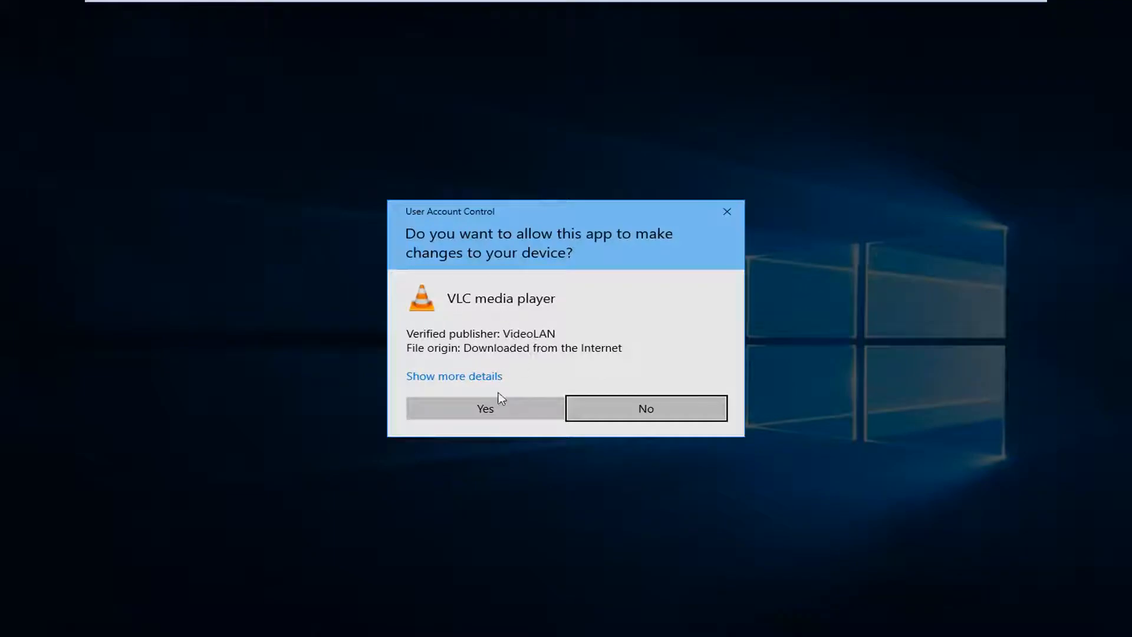
pyautogui.click(486, 408)
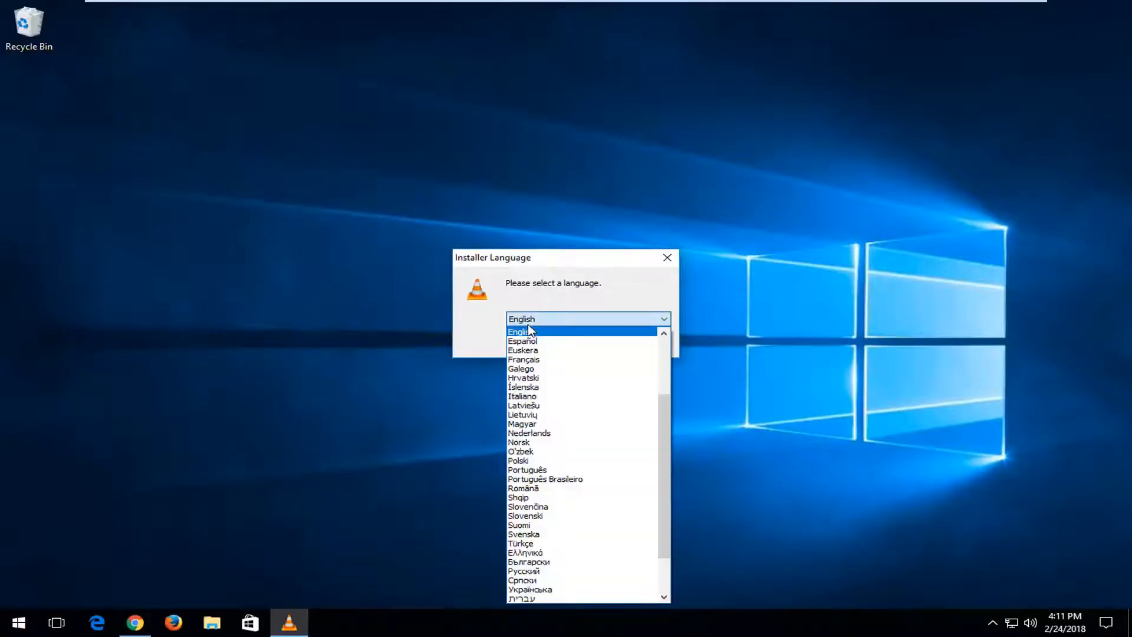
# Choose English as the installer language and move past the welcome page.
pyautogui.click(523, 331)
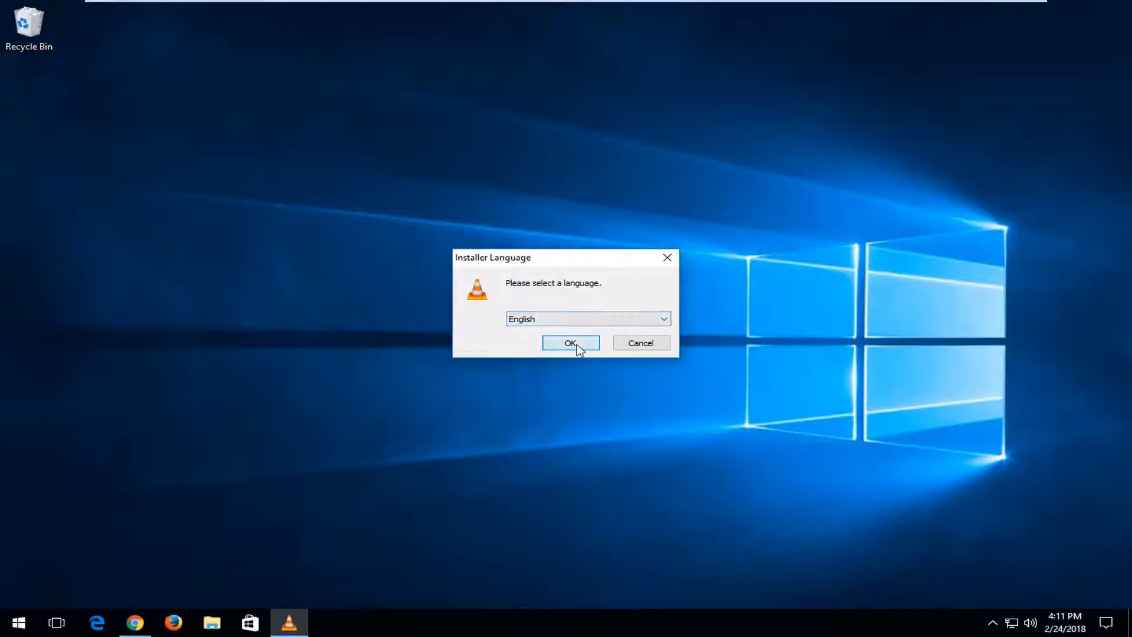
pyautogui.click(571, 342)
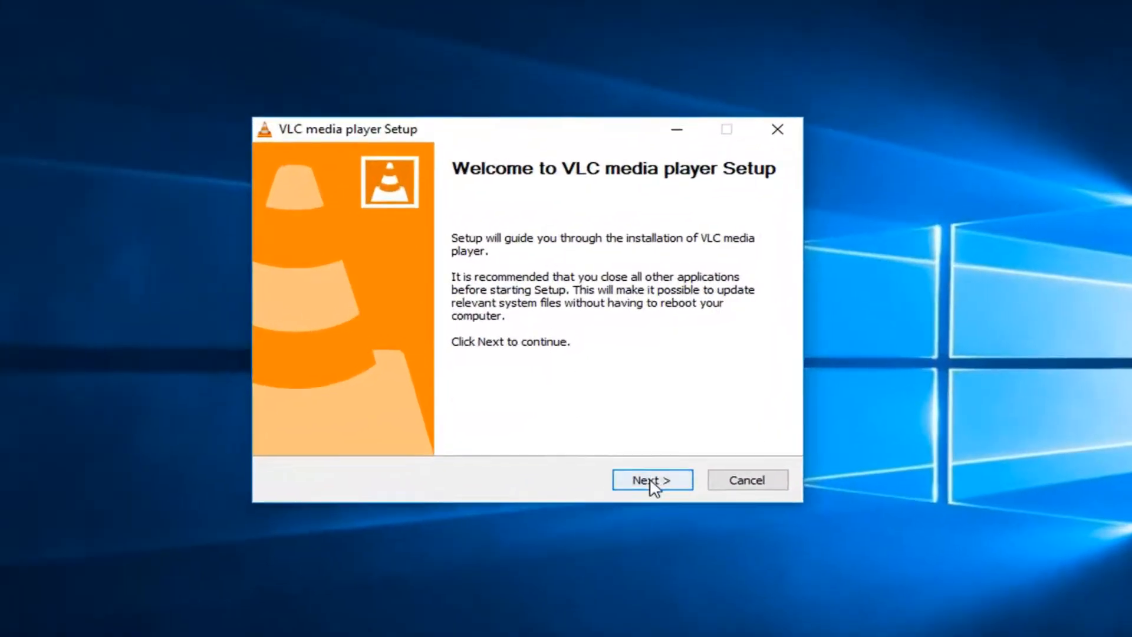
pyautogui.click(652, 480)
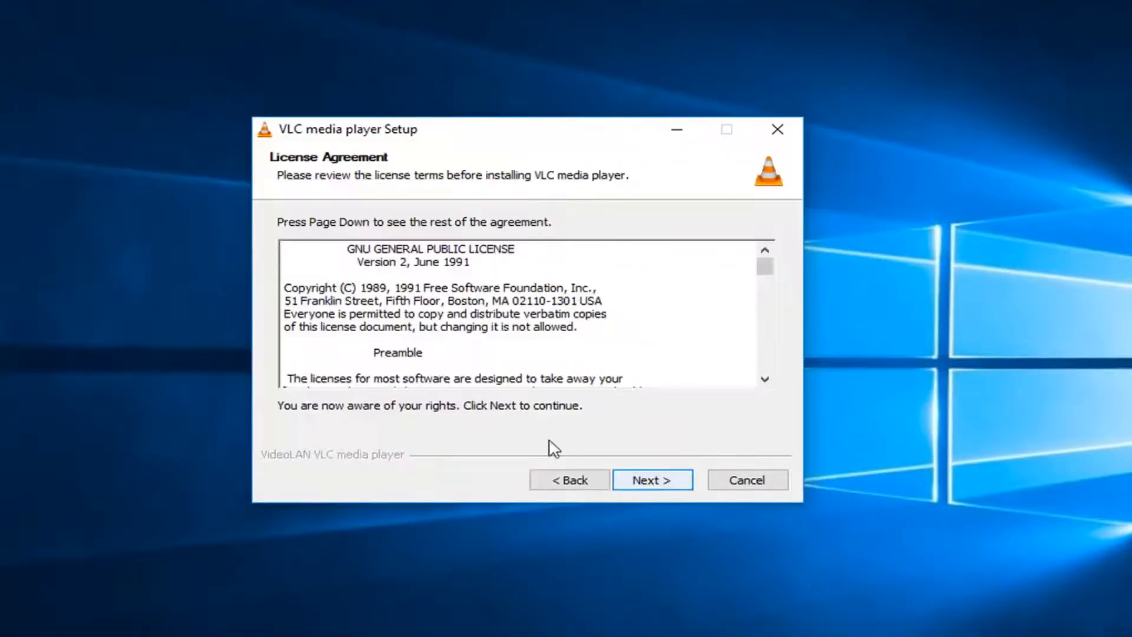
pyautogui.moveTo(609, 425)
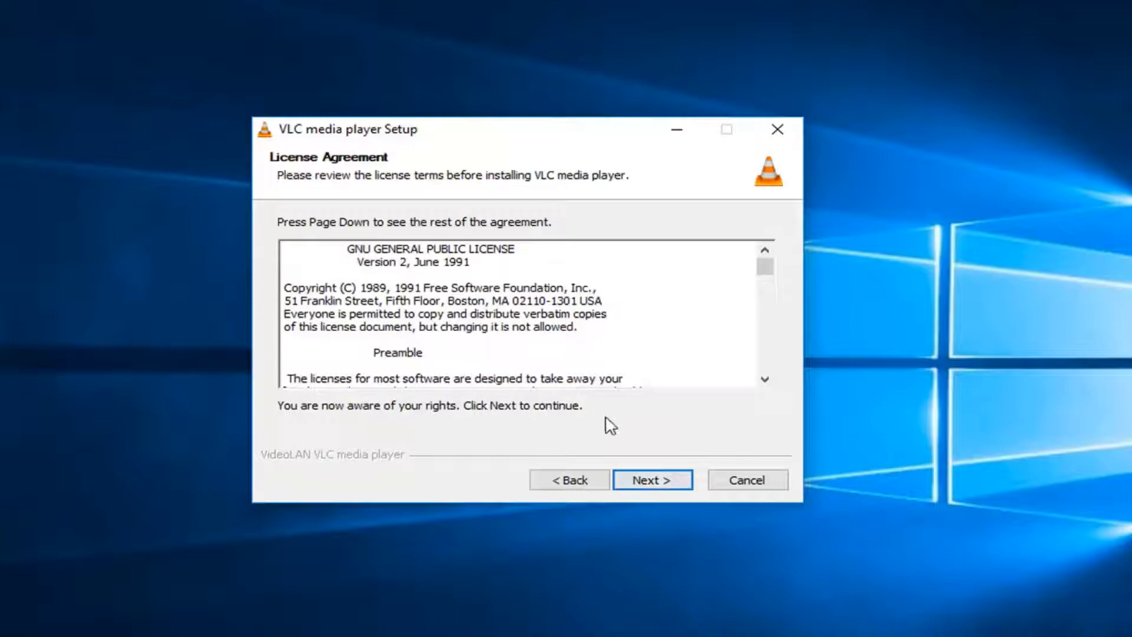
# Accept the license, deselect the Start Menu shortcut and continue to install.
pyautogui.click(654, 479)
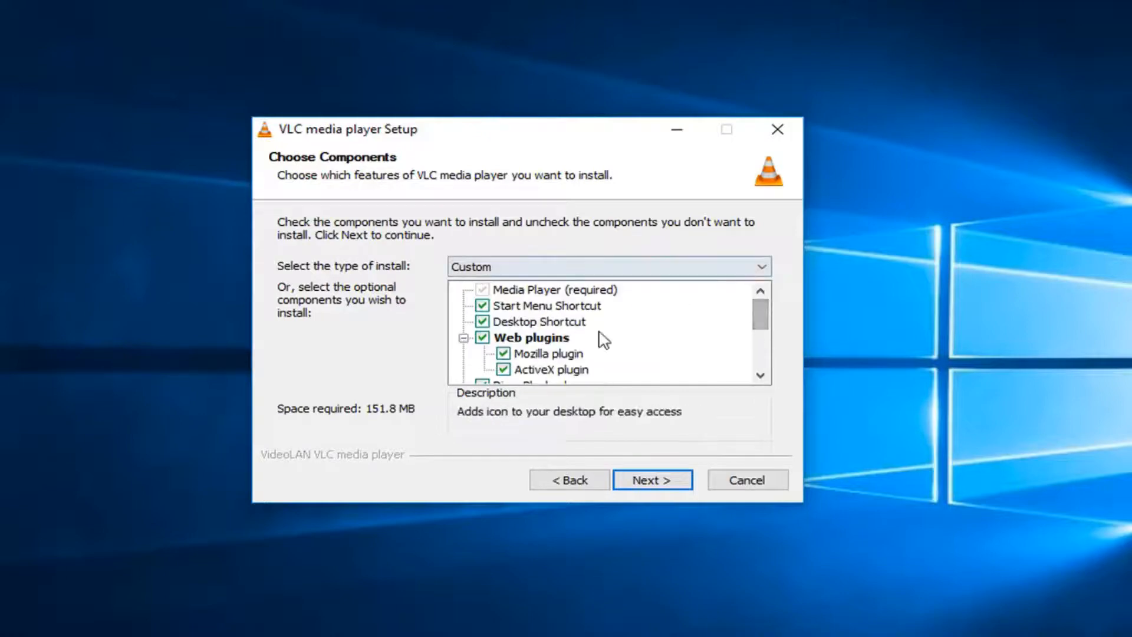
pyautogui.scroll(-3)
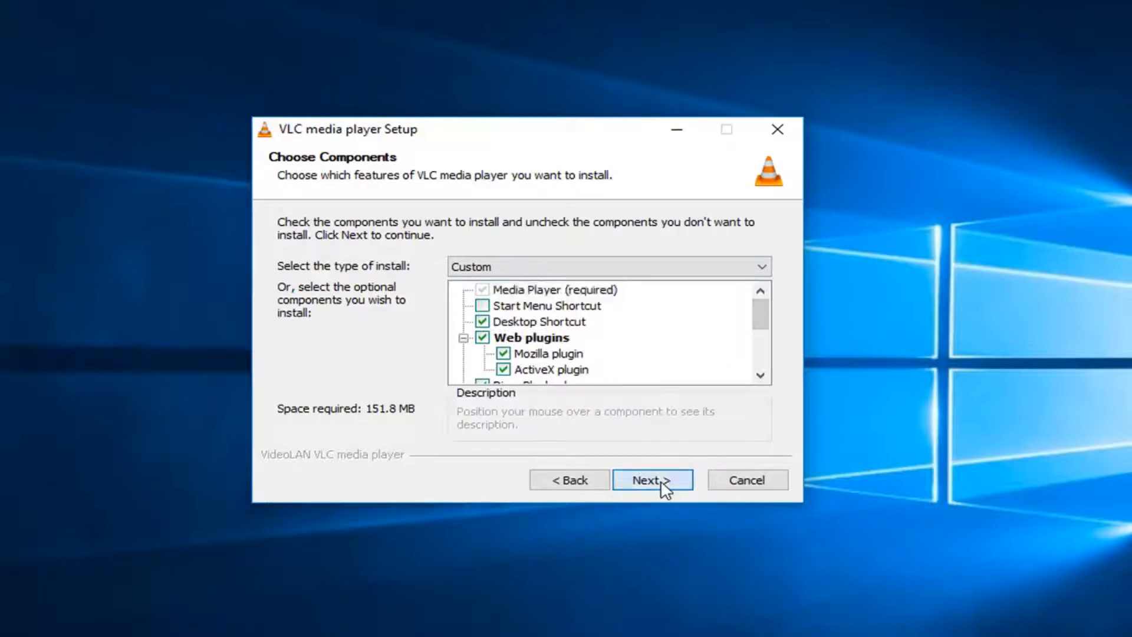
pyautogui.click(652, 478)
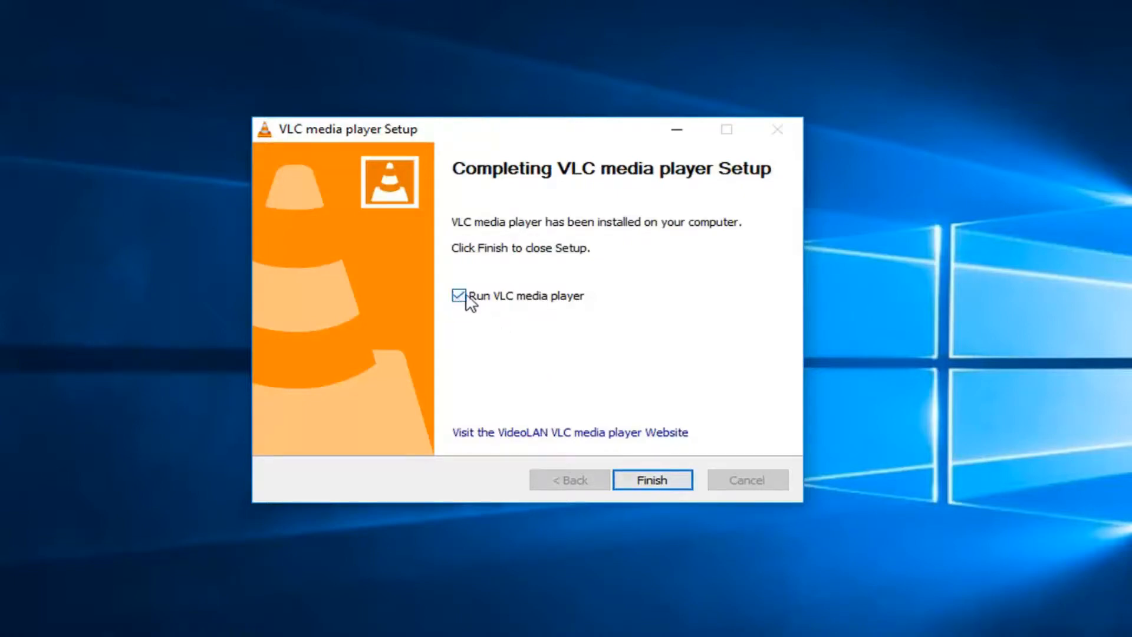
pyautogui.moveTo(656, 493)
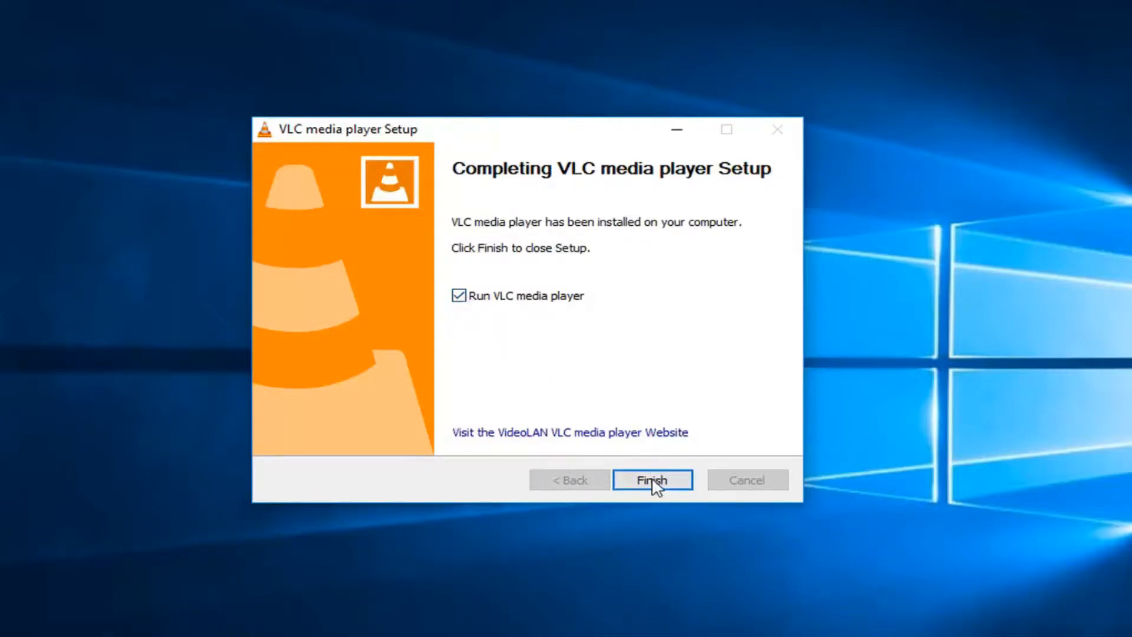
# Finish setup to launch VLC, accept the privacy and network policy, and maximize the player.
pyautogui.click(653, 479)
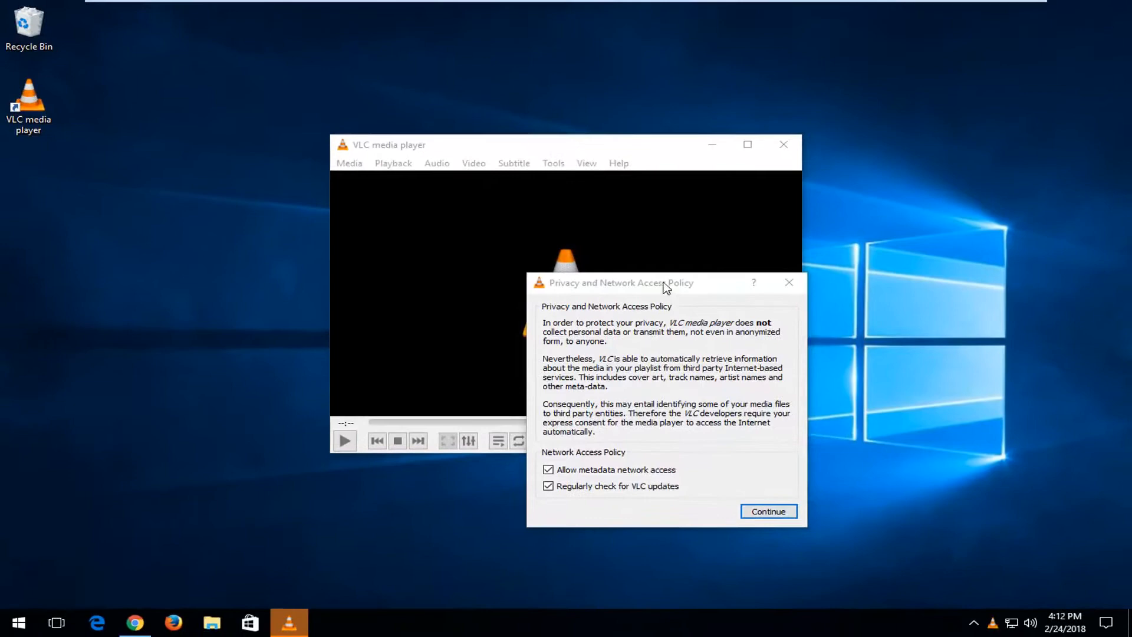
pyautogui.click(769, 510)
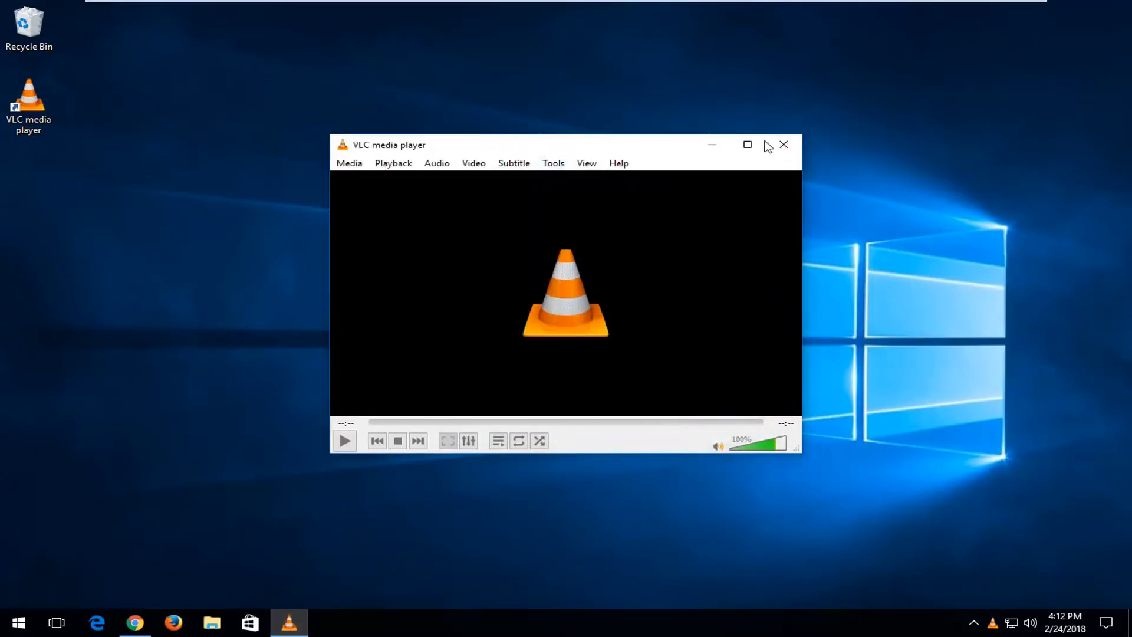
pyautogui.click(748, 144)
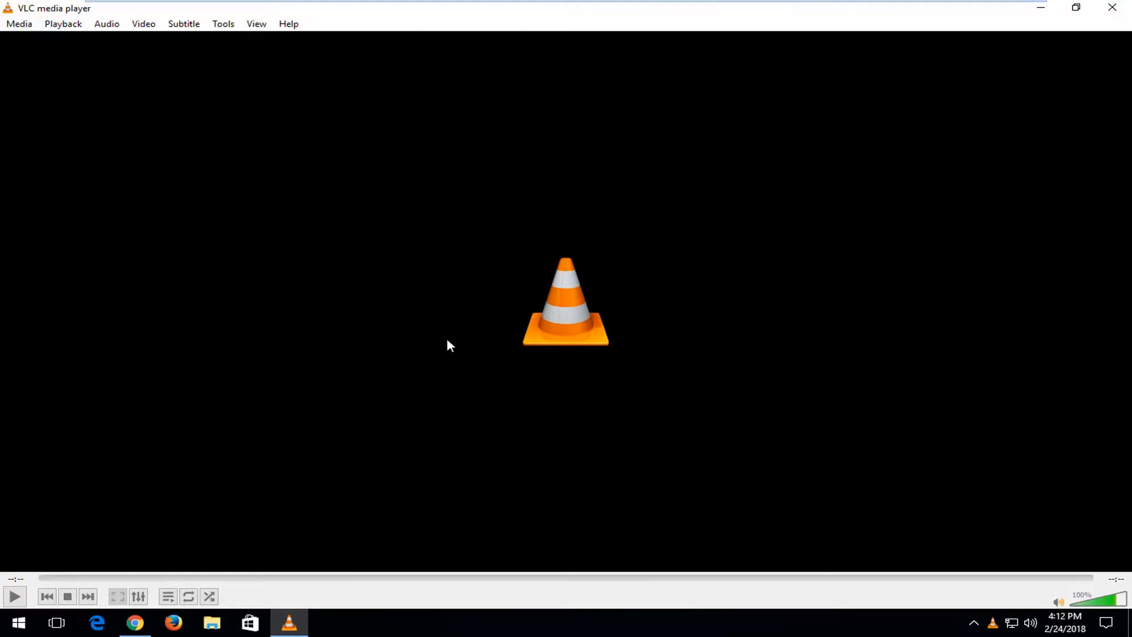
pyautogui.moveTo(467, 344)
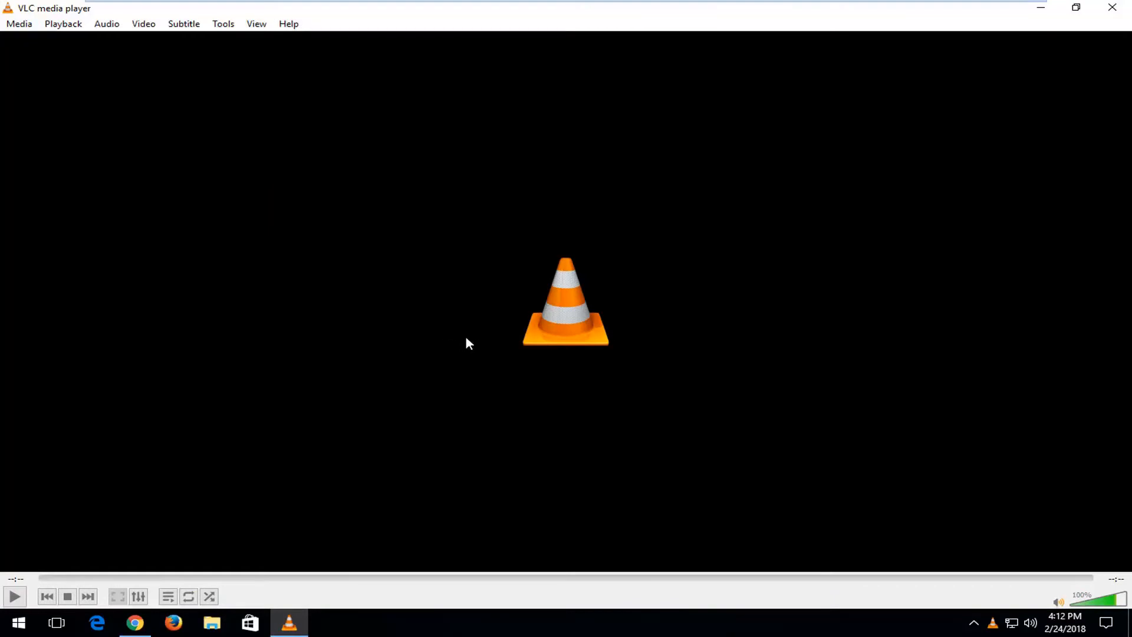